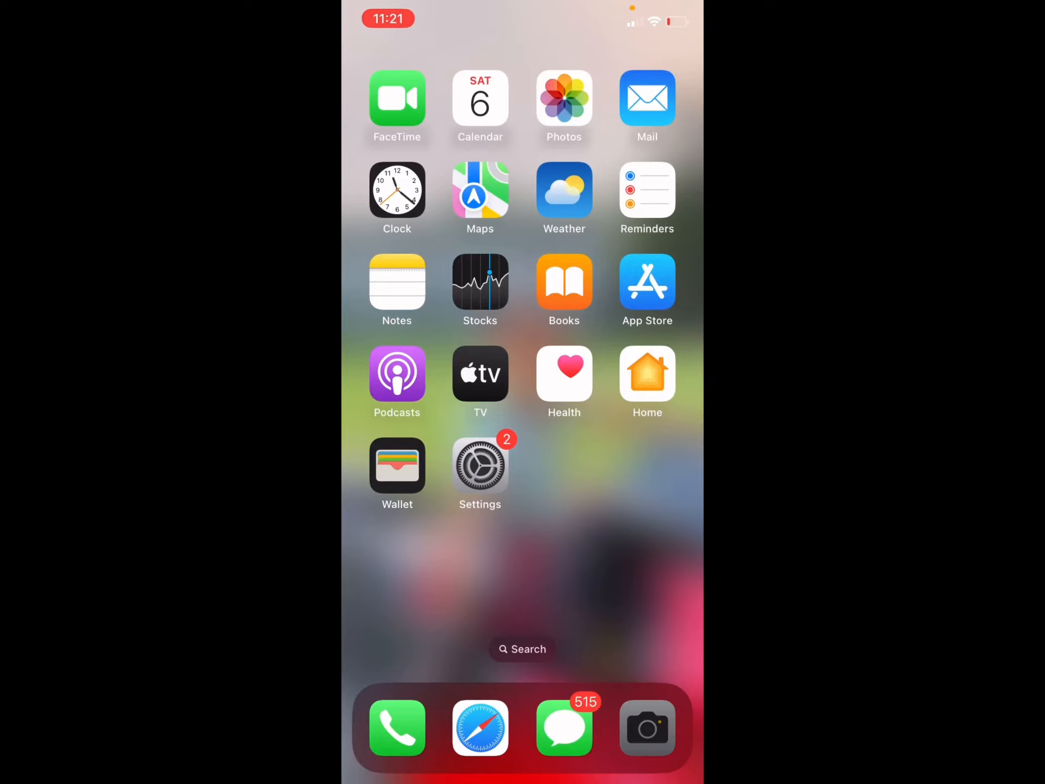
Step: Navigate from Settings into General and its About page showing the device details
click(646, 727)
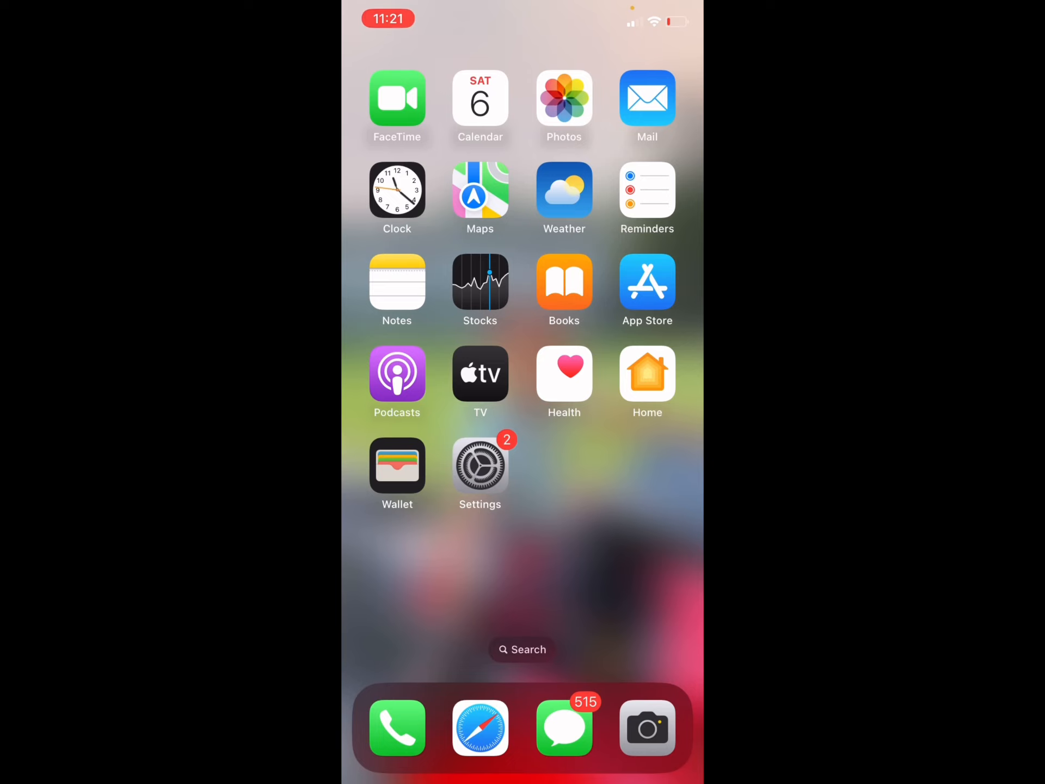
click(479, 467)
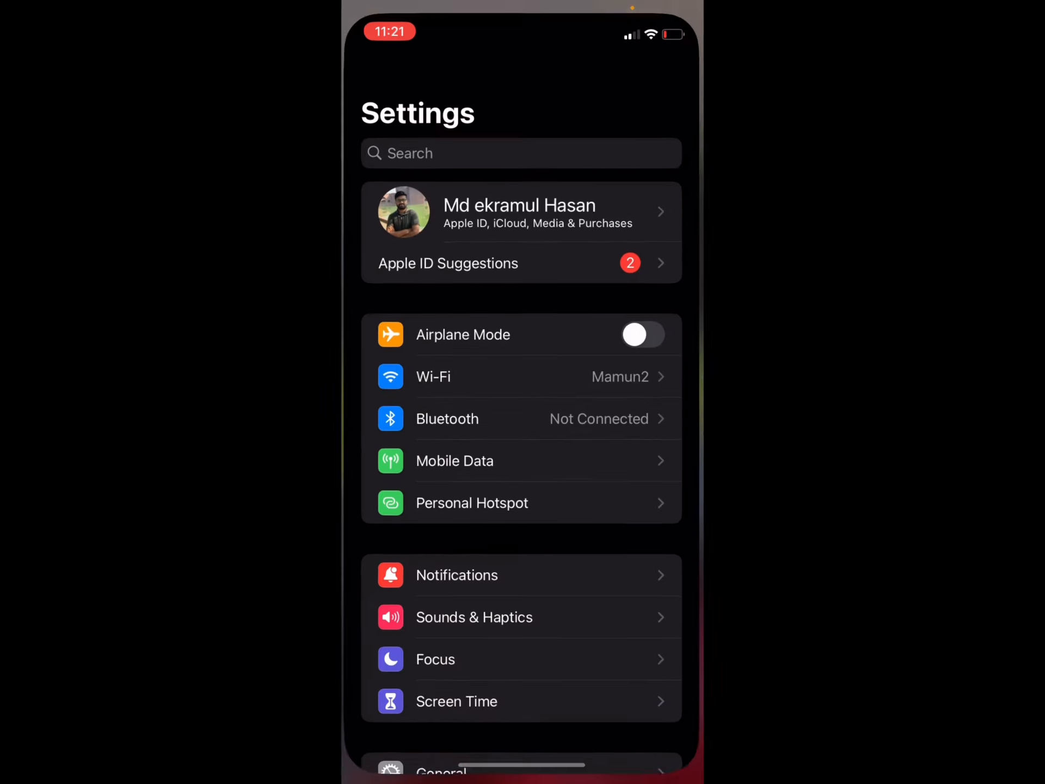
scroll(down, 3)
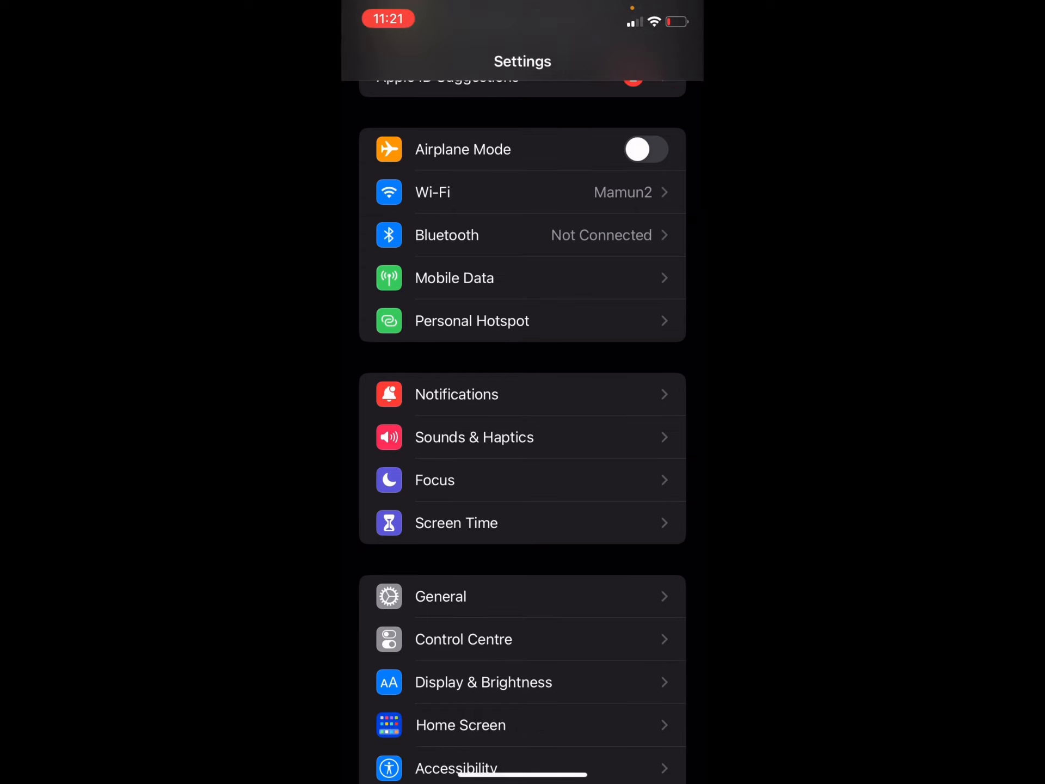
click(440, 596)
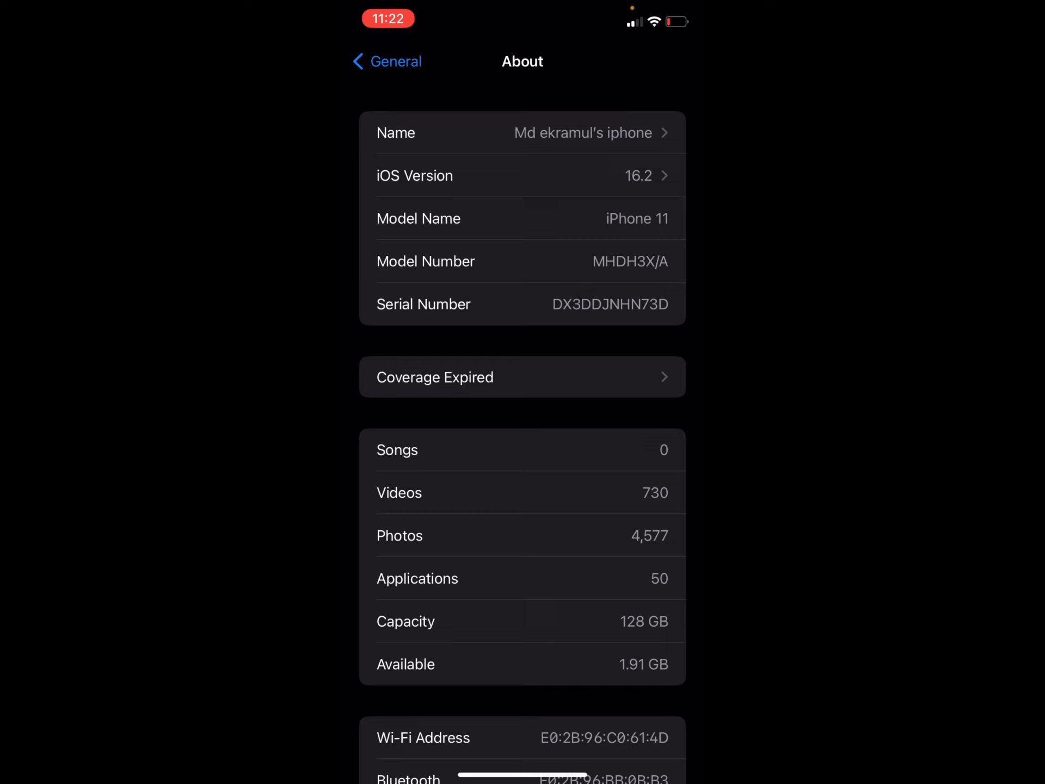
Step: Edit the device Name field to the new name ending in 2023 and save it
click(523, 133)
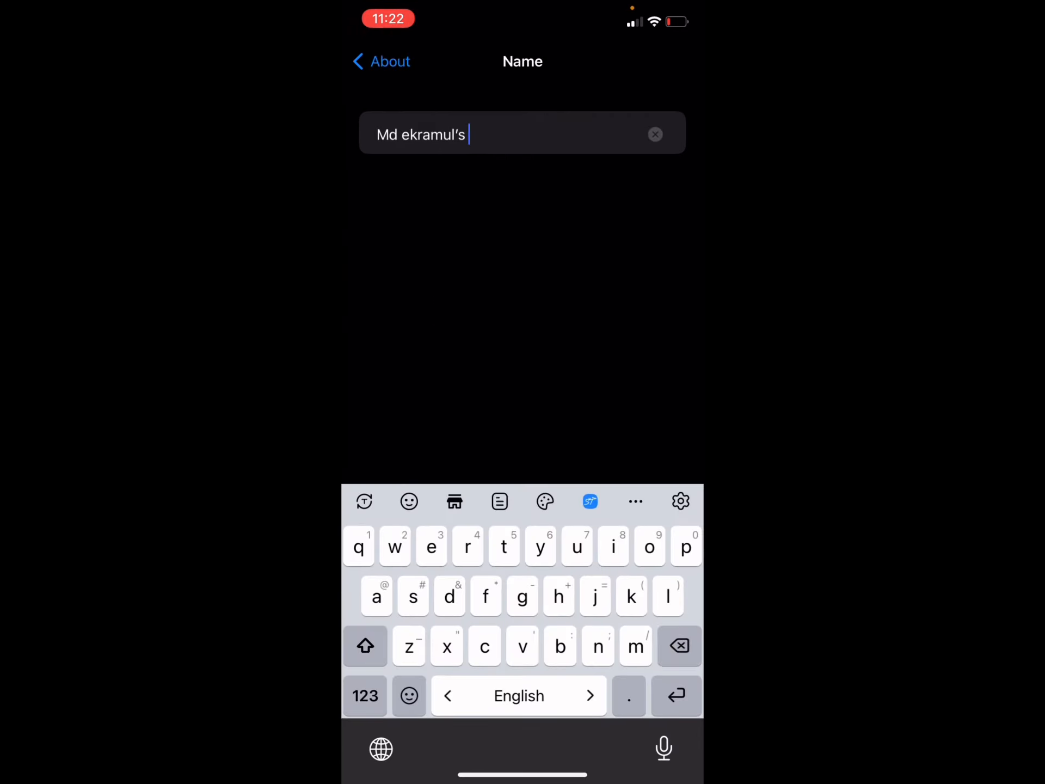
text(hasan 20)
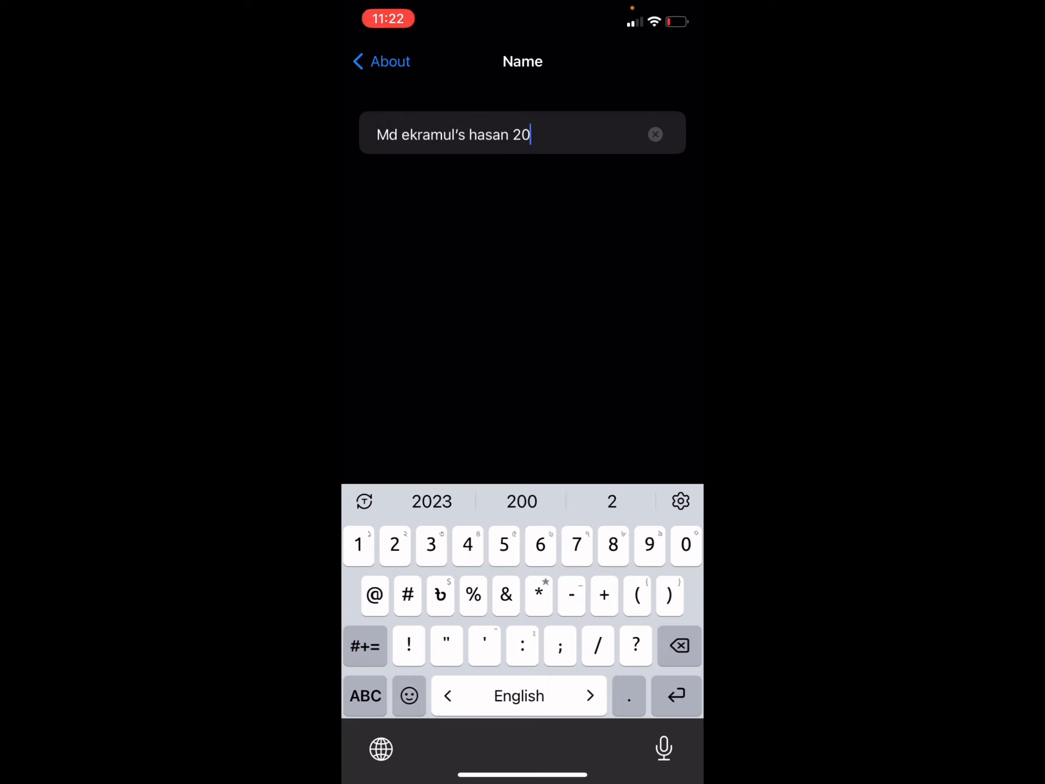
text(22)
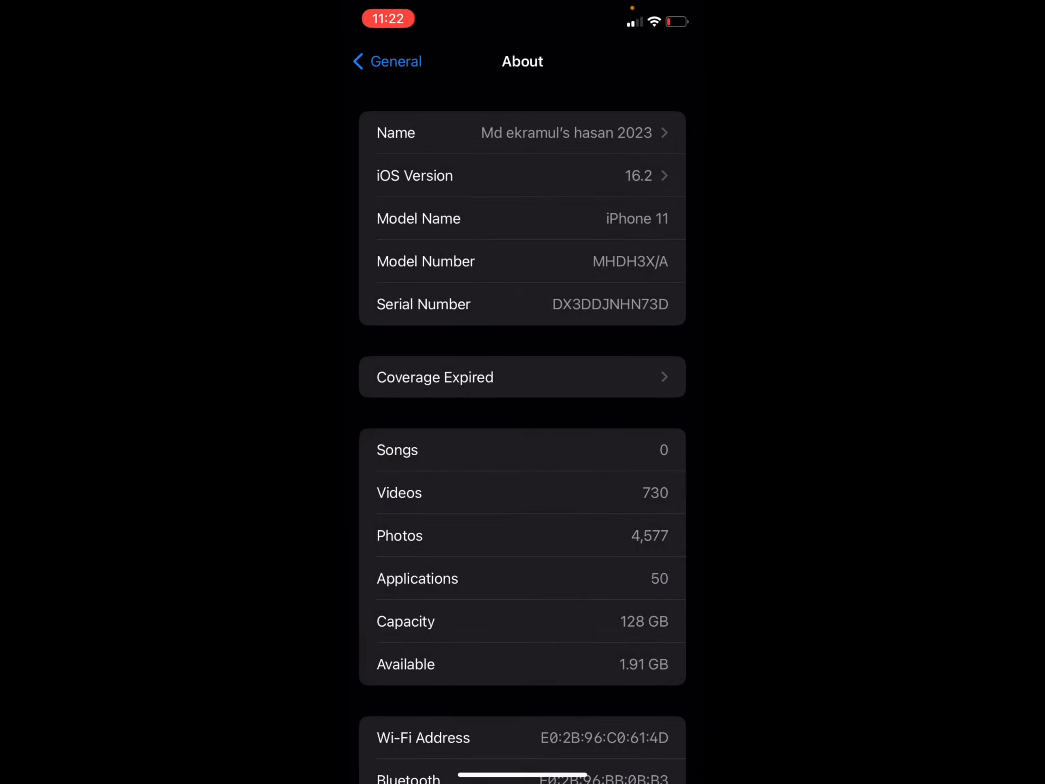
Step: Return to the main Settings list and show Personal Hotspot under the new device name
click(387, 61)
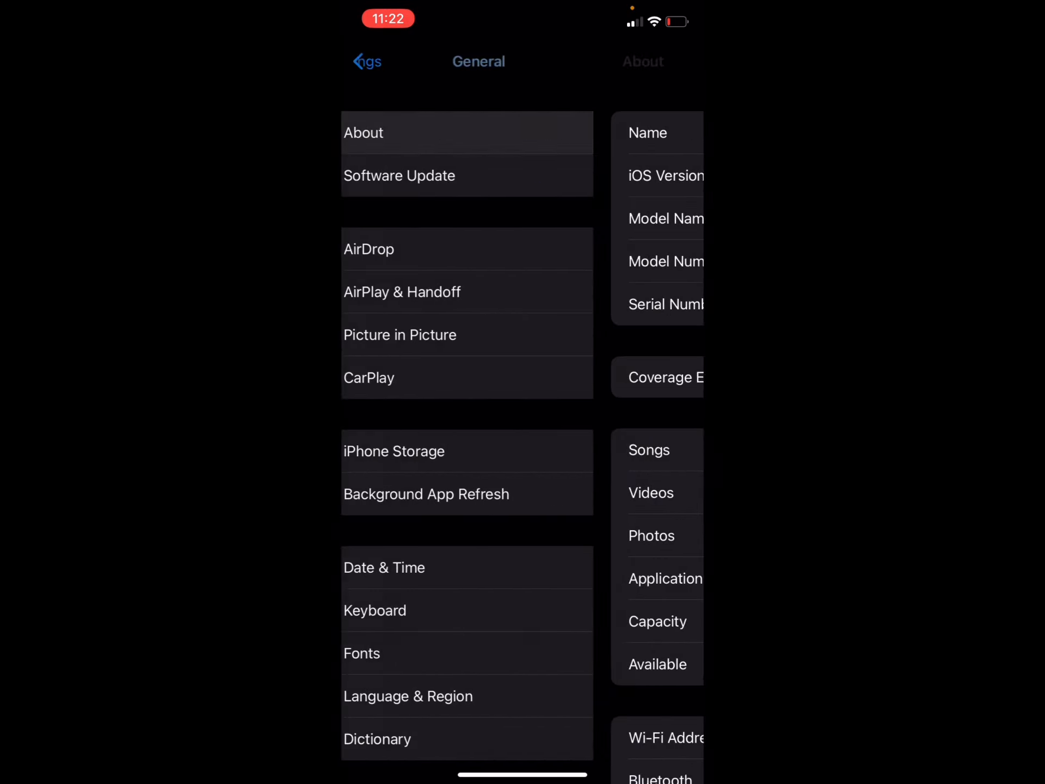
click(367, 61)
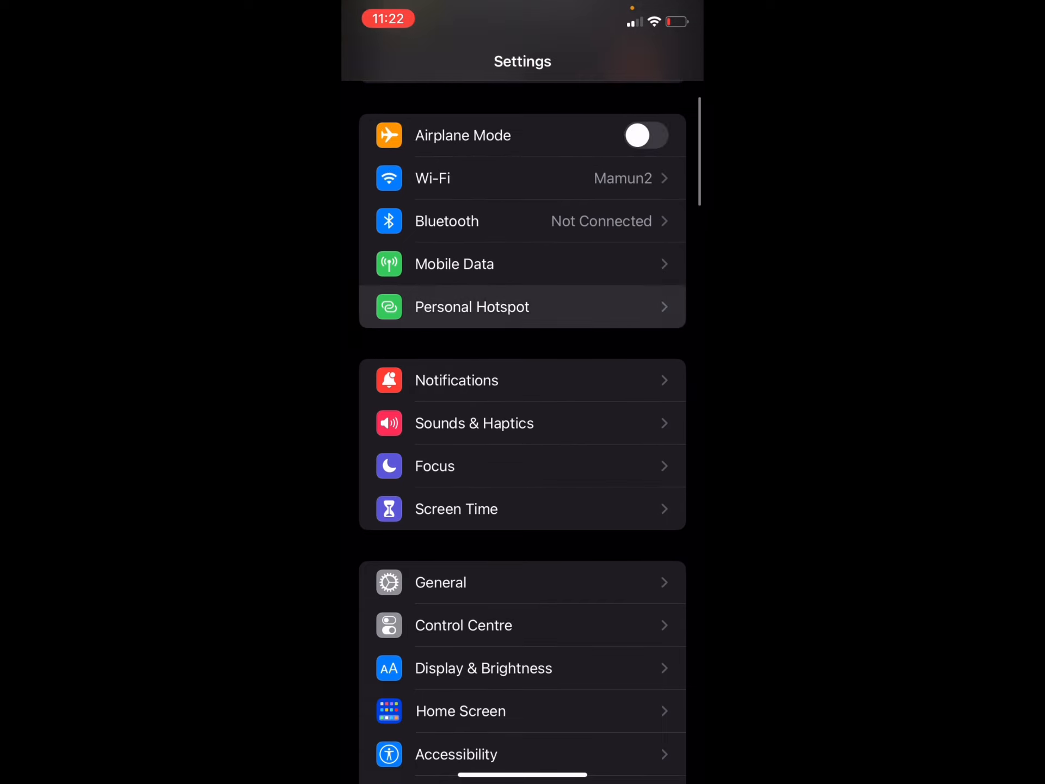
click(471, 307)
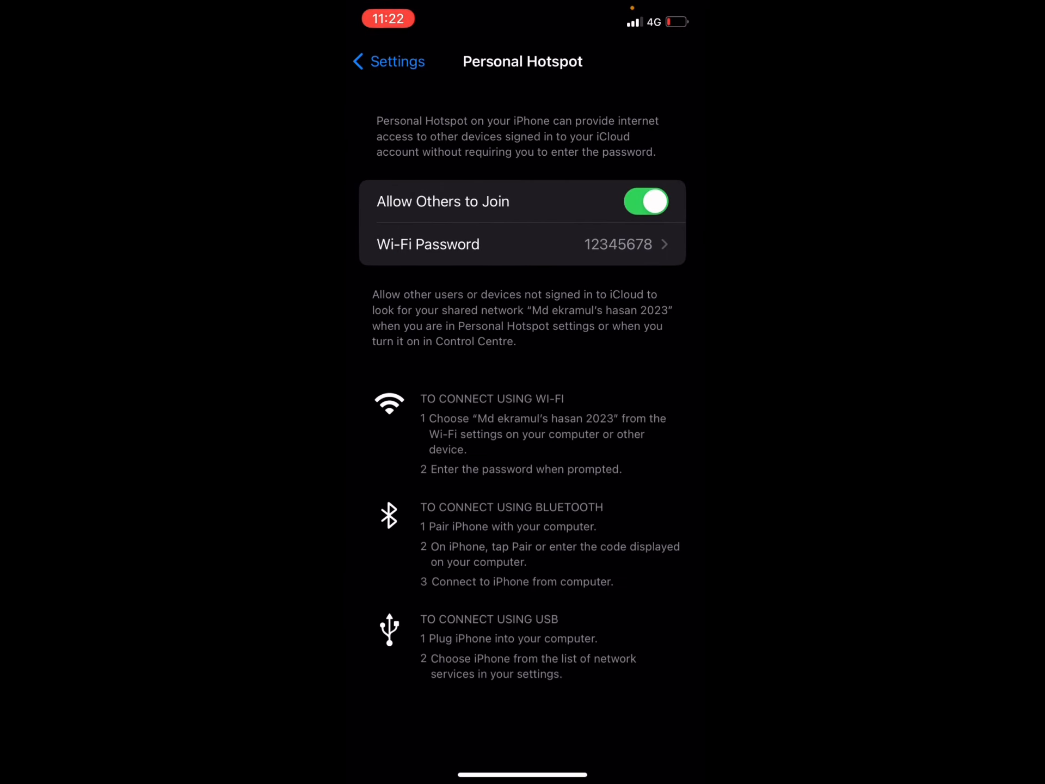
Step: Film another phone's Wi-Fi list showing the hotspot under the new name ending in 2023
click(387, 61)
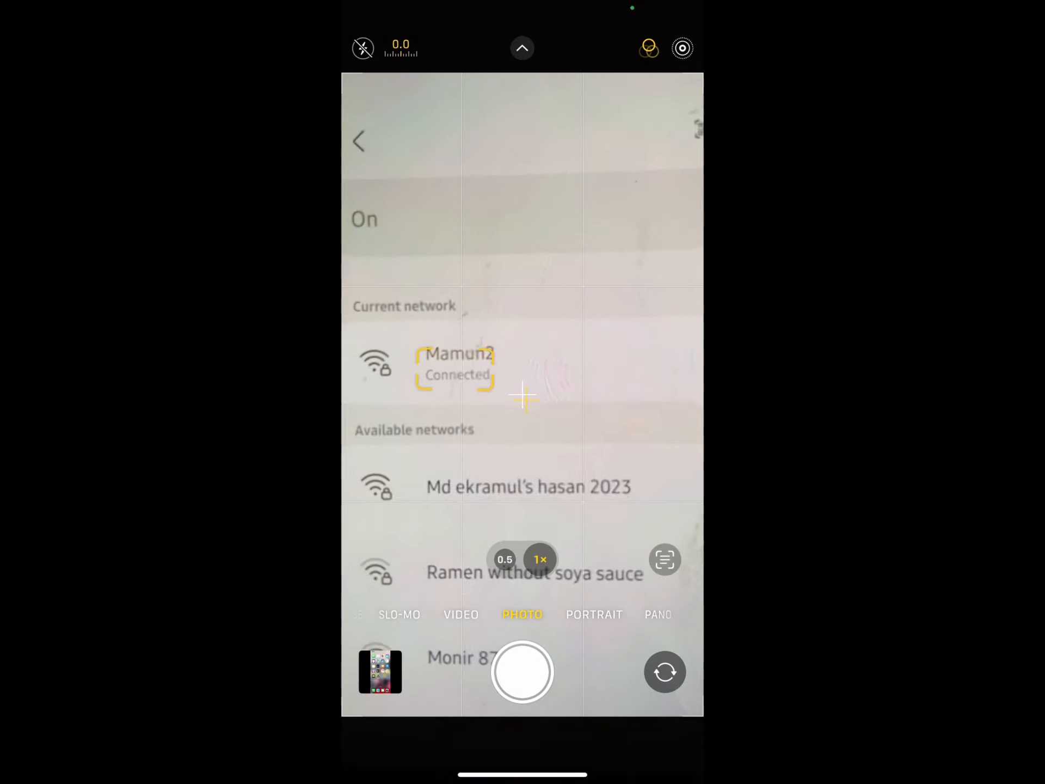
scroll(down, 3)
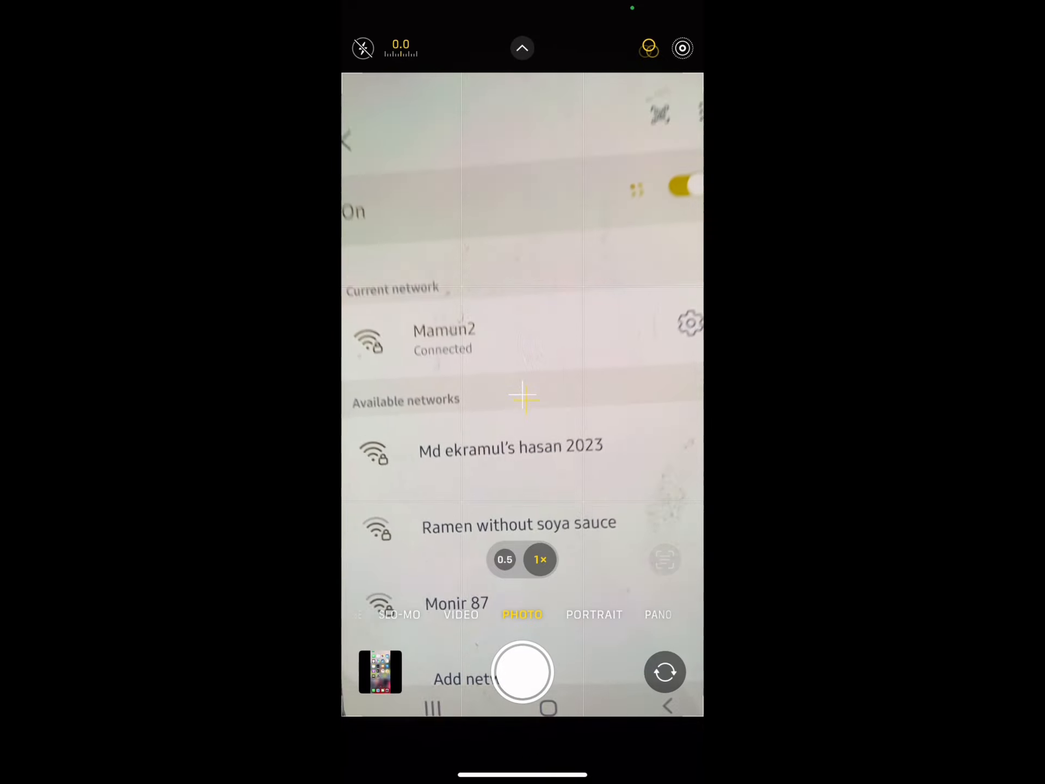